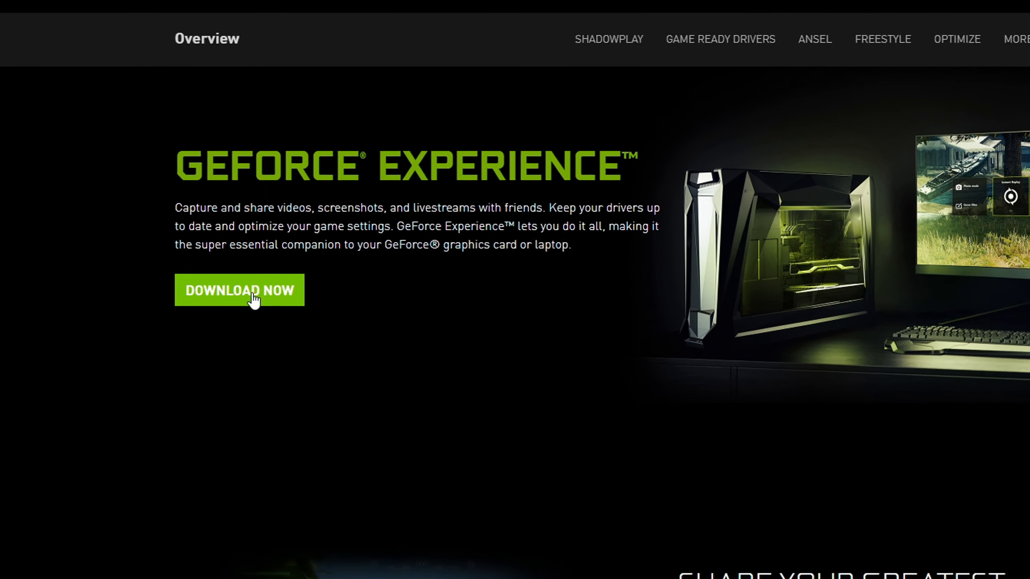
Step: Start downloading the GeForce Experience installer from the NVIDIA page
{"action": "left_click", "coordinate": [239, 291]}
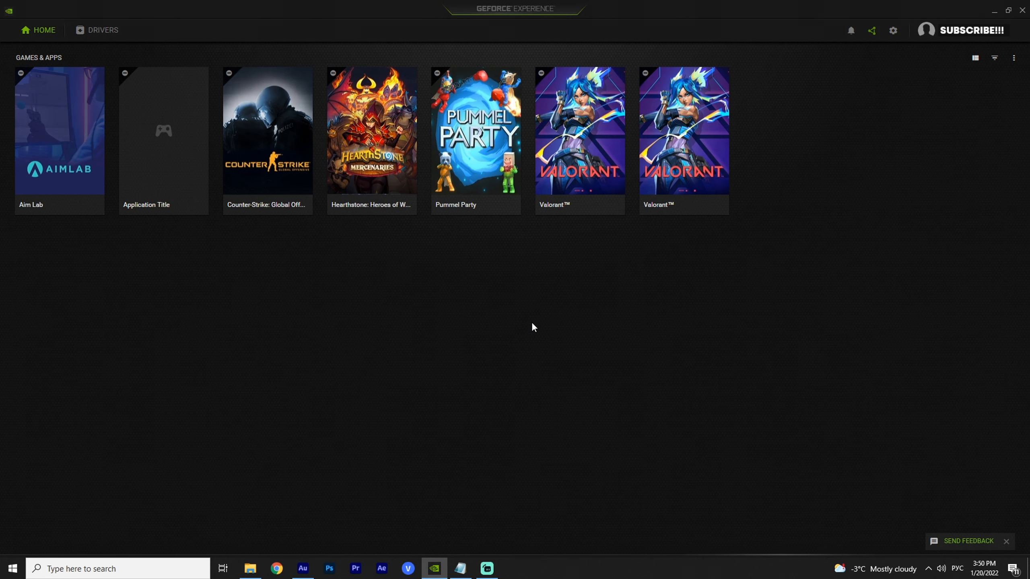
{"action": "mouse_move", "coordinate": [872, 31]}
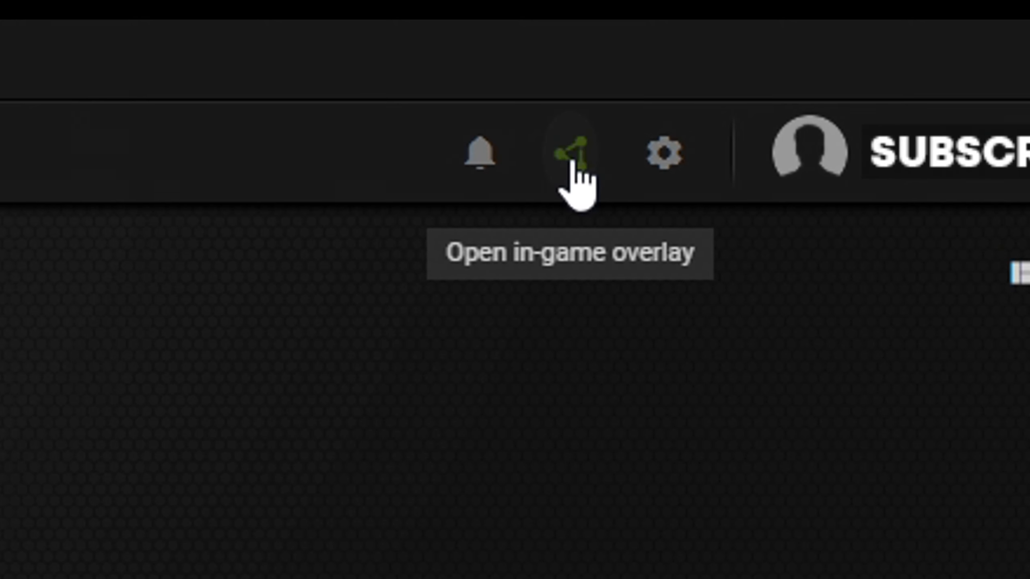
Step: Bring up the in-game overlay from the share icon in the top bar
{"action": "left_click", "coordinate": [577, 154]}
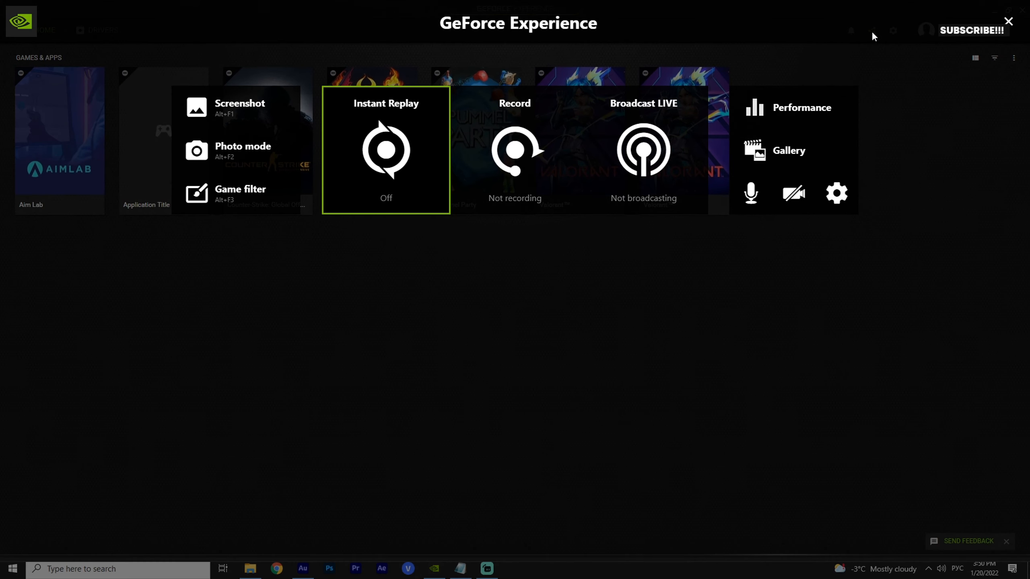
{"action": "mouse_move", "coordinate": [806, 127]}
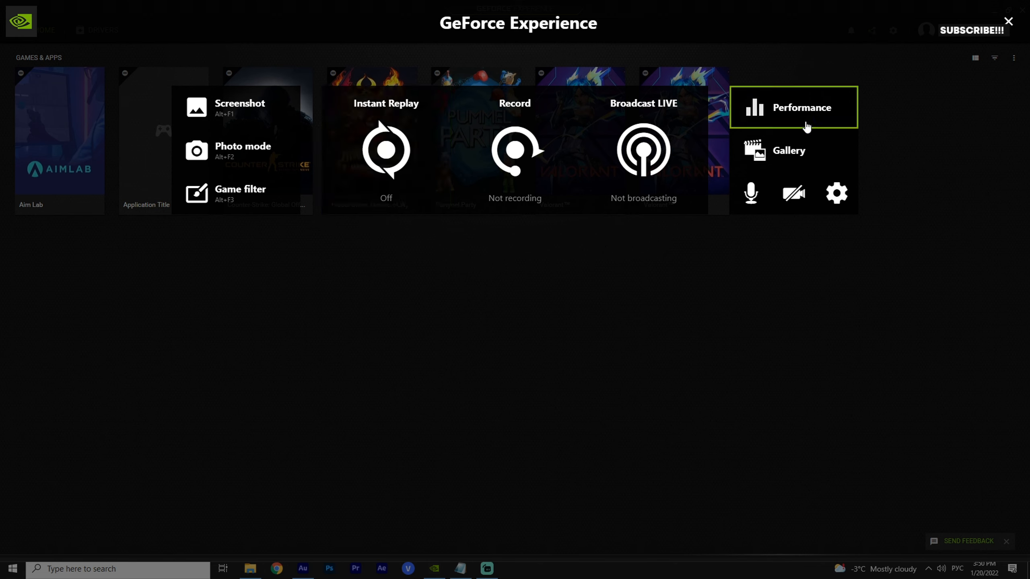
{"action": "mouse_move", "coordinate": [695, 156]}
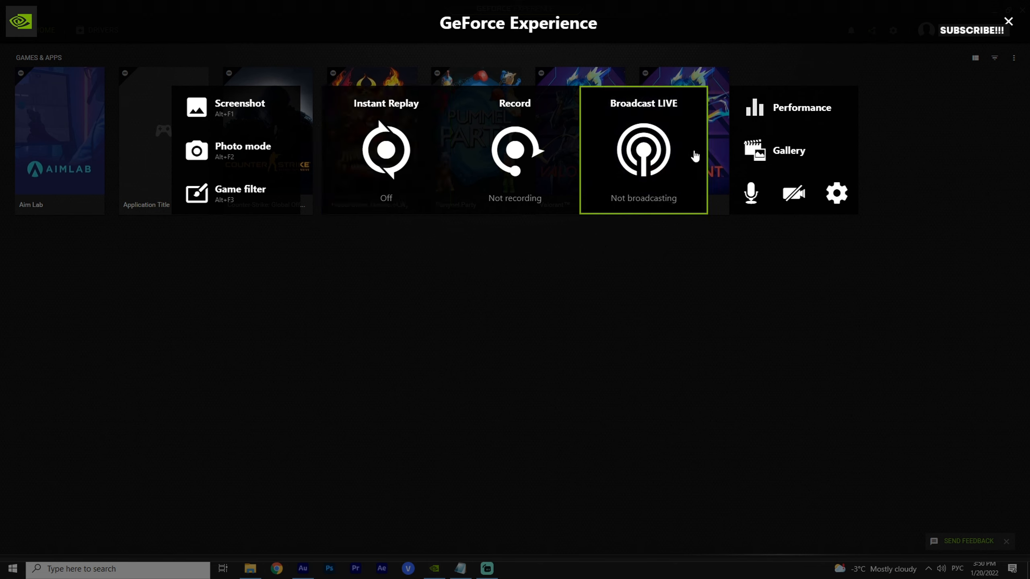
Step: Set the Recordings video save folder to F:\SUBSCRIBE and confirm with Done
{"action": "left_click", "coordinate": [835, 193]}
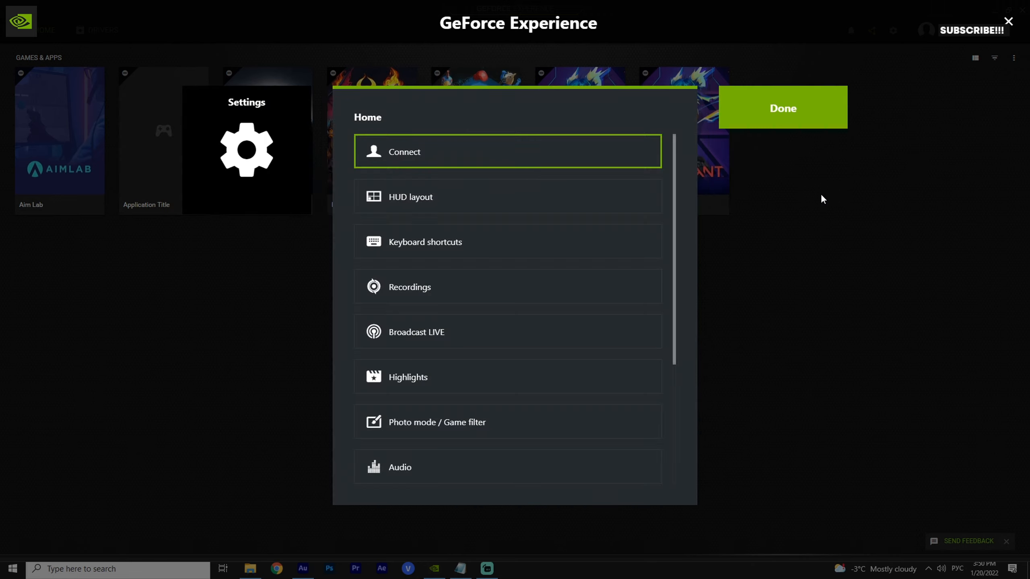
{"action": "left_click", "coordinate": [410, 286]}
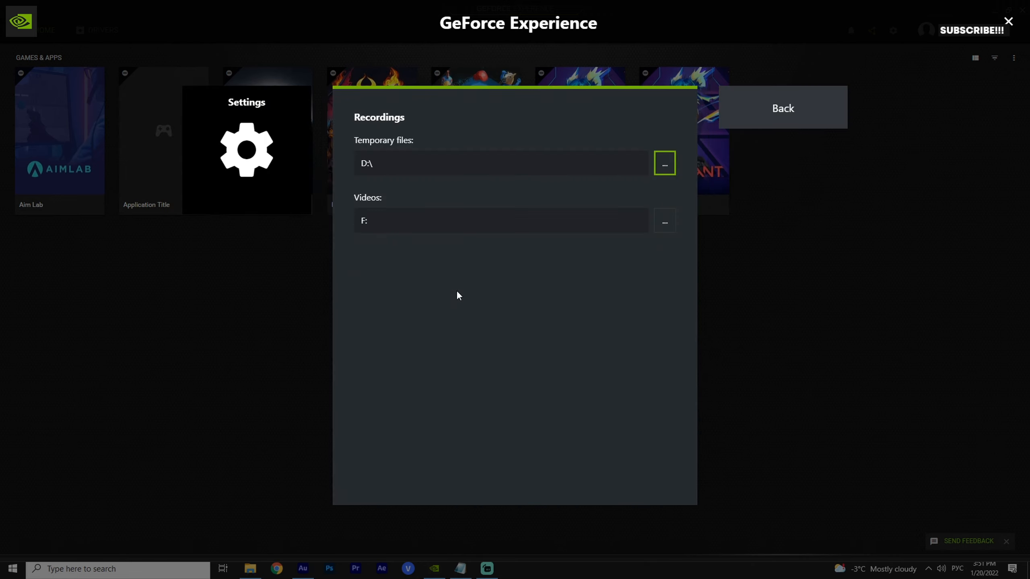
{"action": "left_click", "coordinate": [663, 221]}
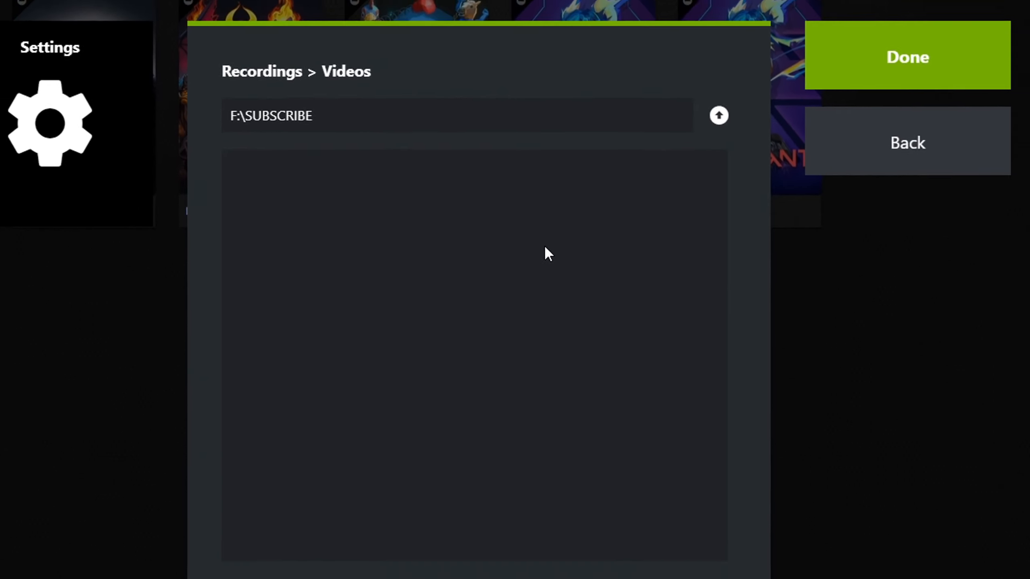
{"action": "left_click", "coordinate": [907, 56]}
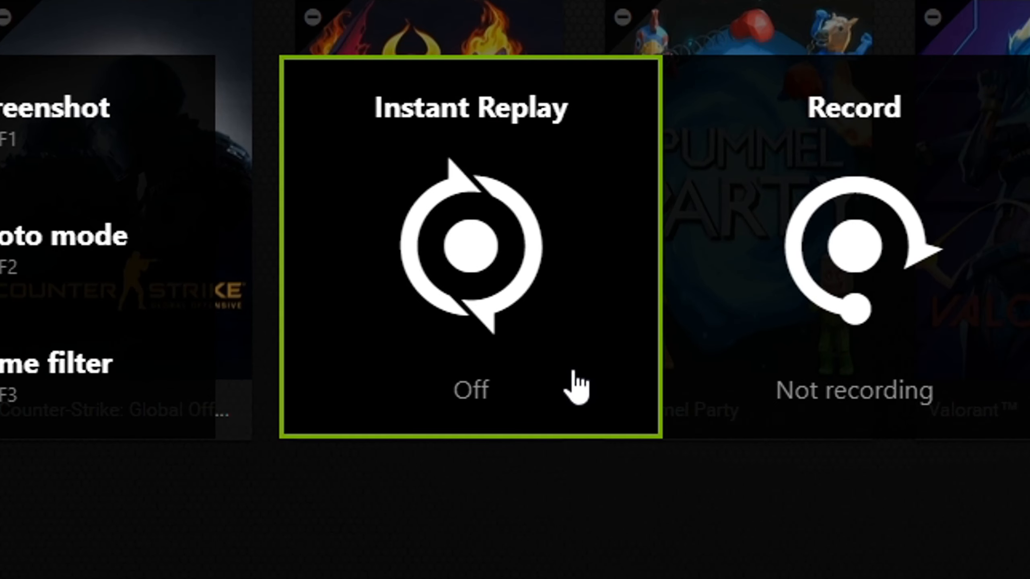
Step: Bring up the Instant Replay options from its overlay tile
{"action": "left_click", "coordinate": [470, 246]}
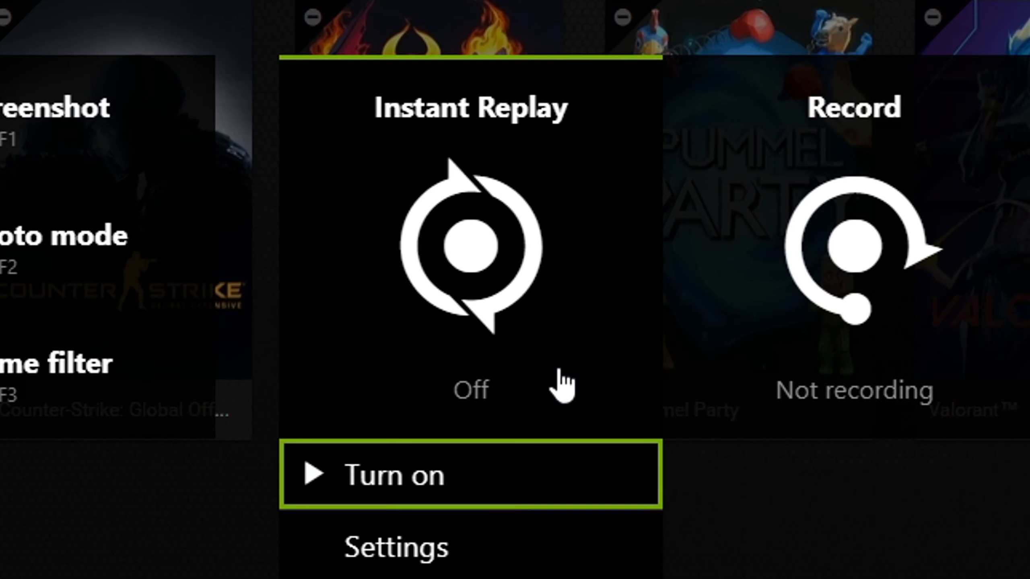
{"action": "mouse_move", "coordinate": [495, 547]}
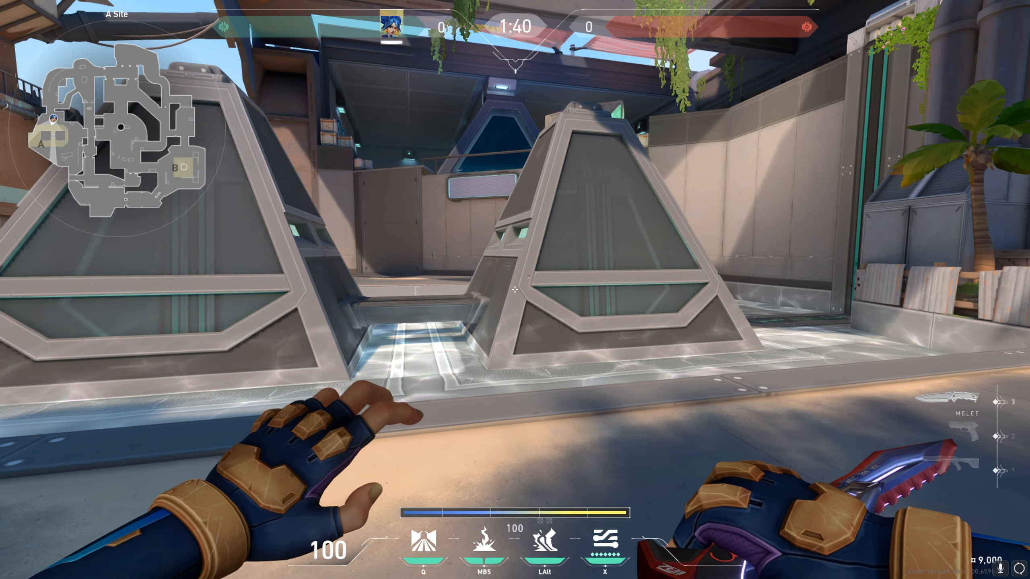
Step: Save the last two minutes of the Valorant match as an Instant Replay clip with Alt+F10
{"action": "key", "text": "alt+F10"}
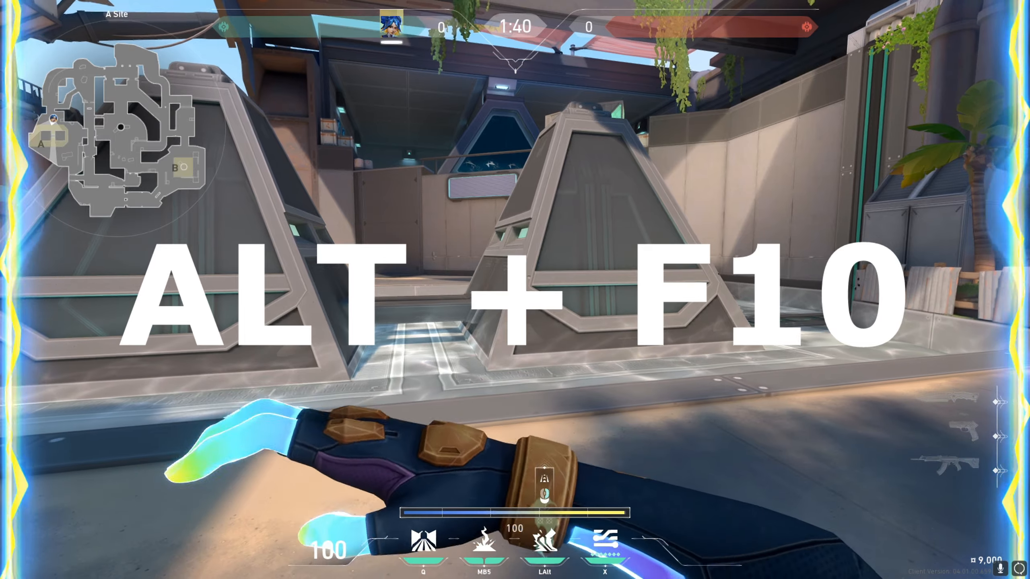
{"action": "key", "text": "alt+F10"}
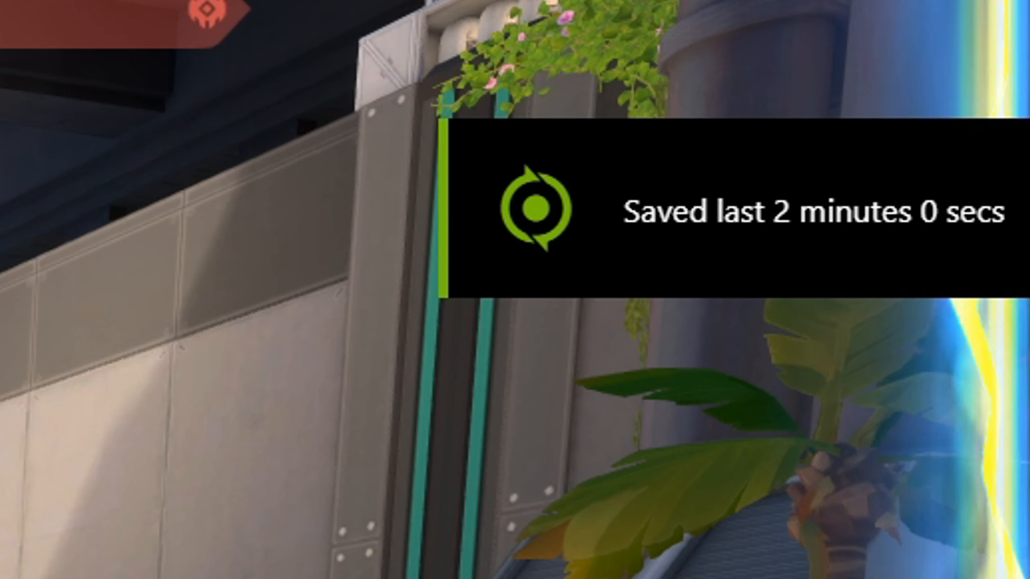